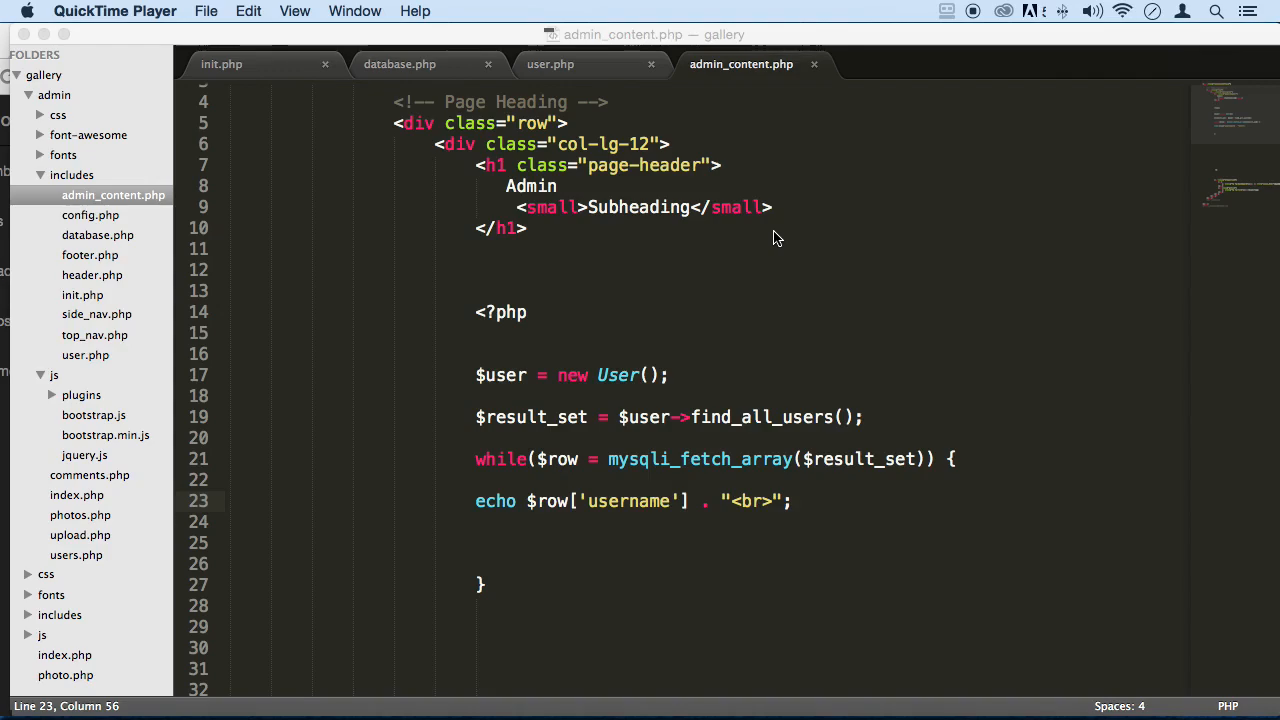
mouse_move(725, 274)
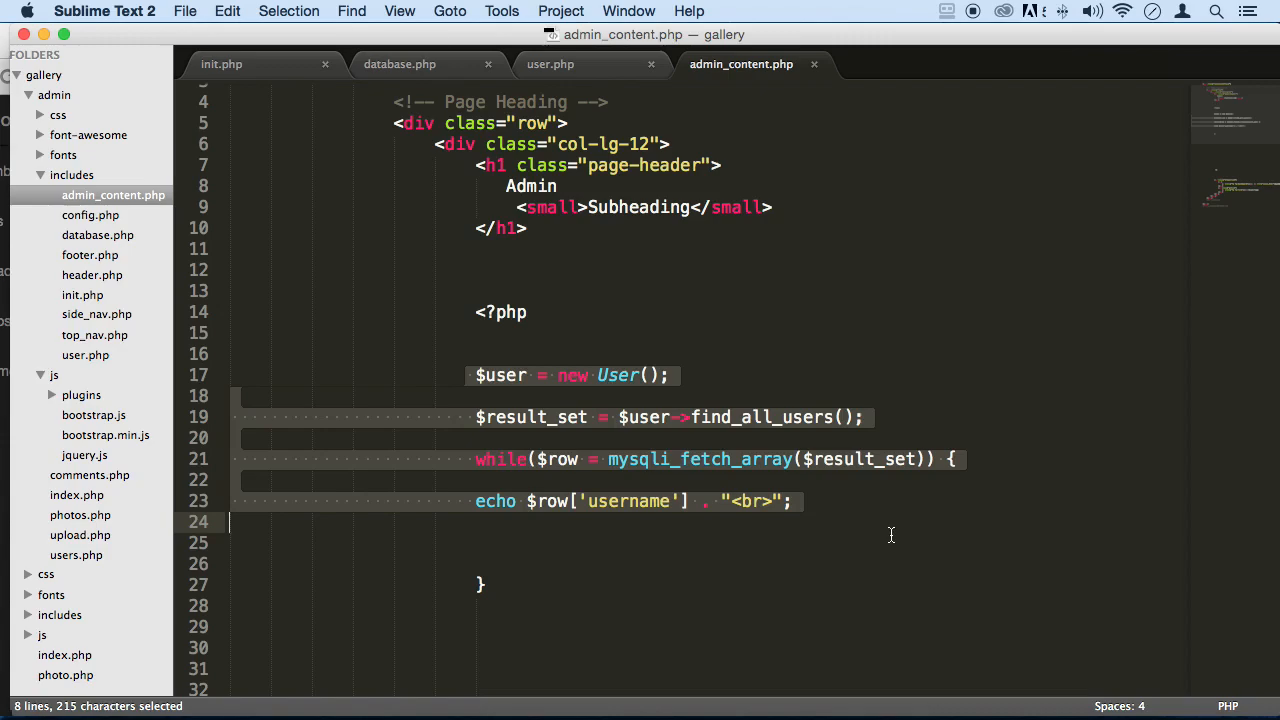
Step: Select the find_all_users() call and the User object creation line in admin_content.php
click(729, 375)
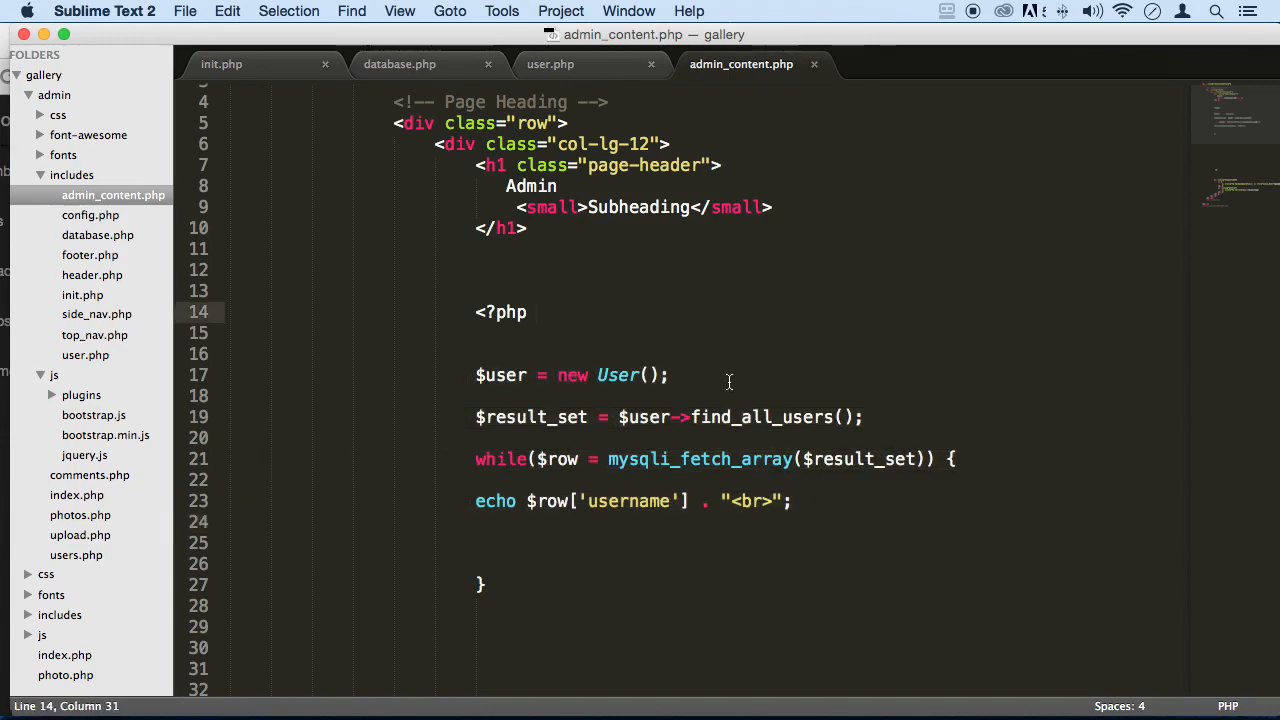
mouse_move(750, 425)
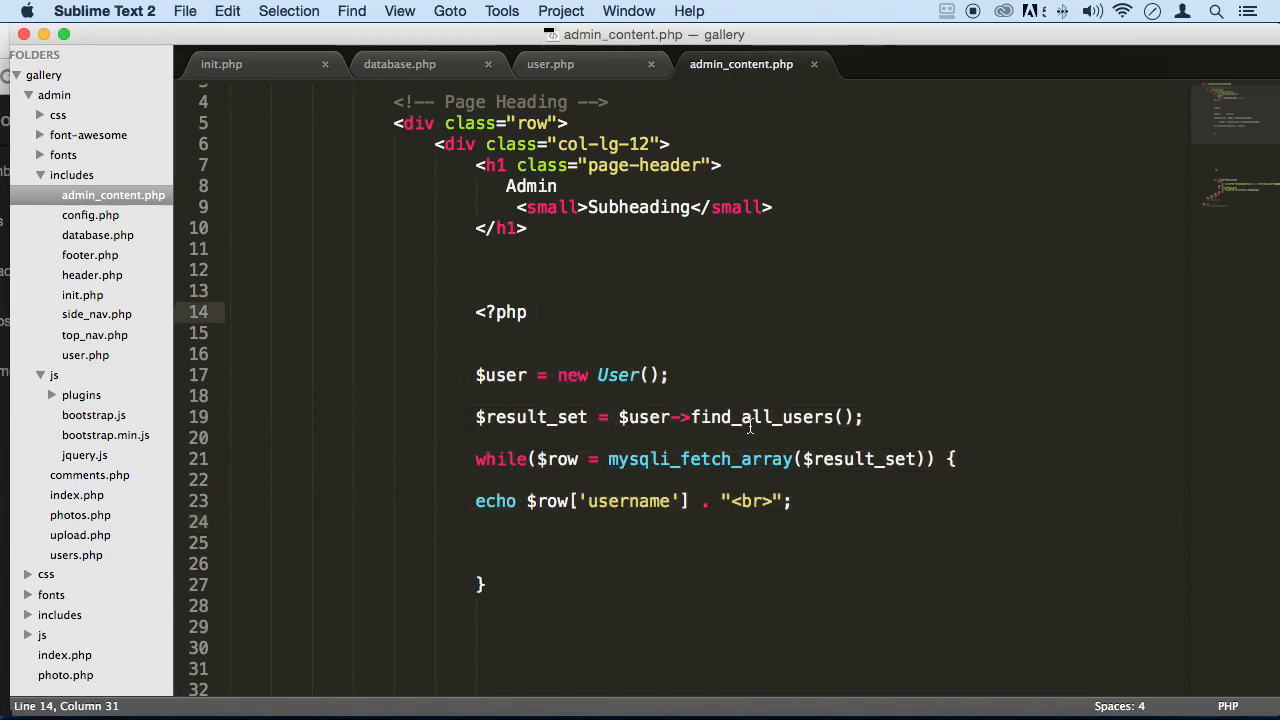
drag(680, 417, 857, 417)
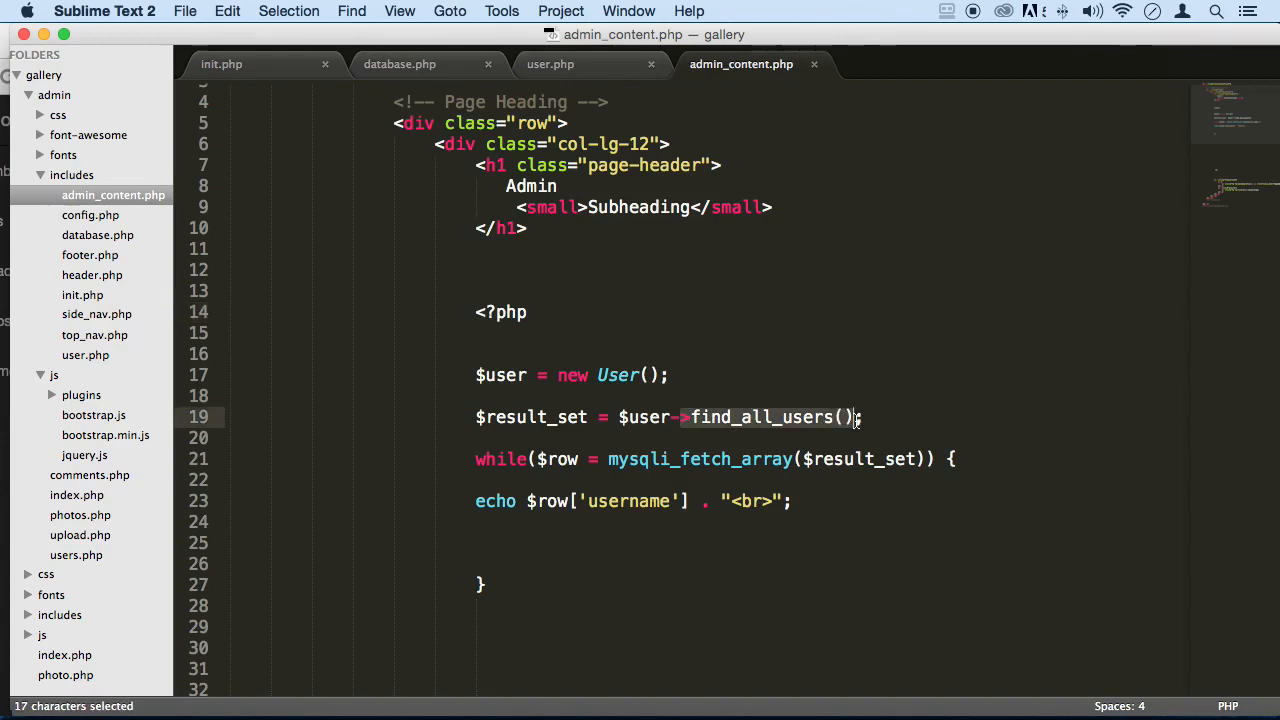
click(670, 374)
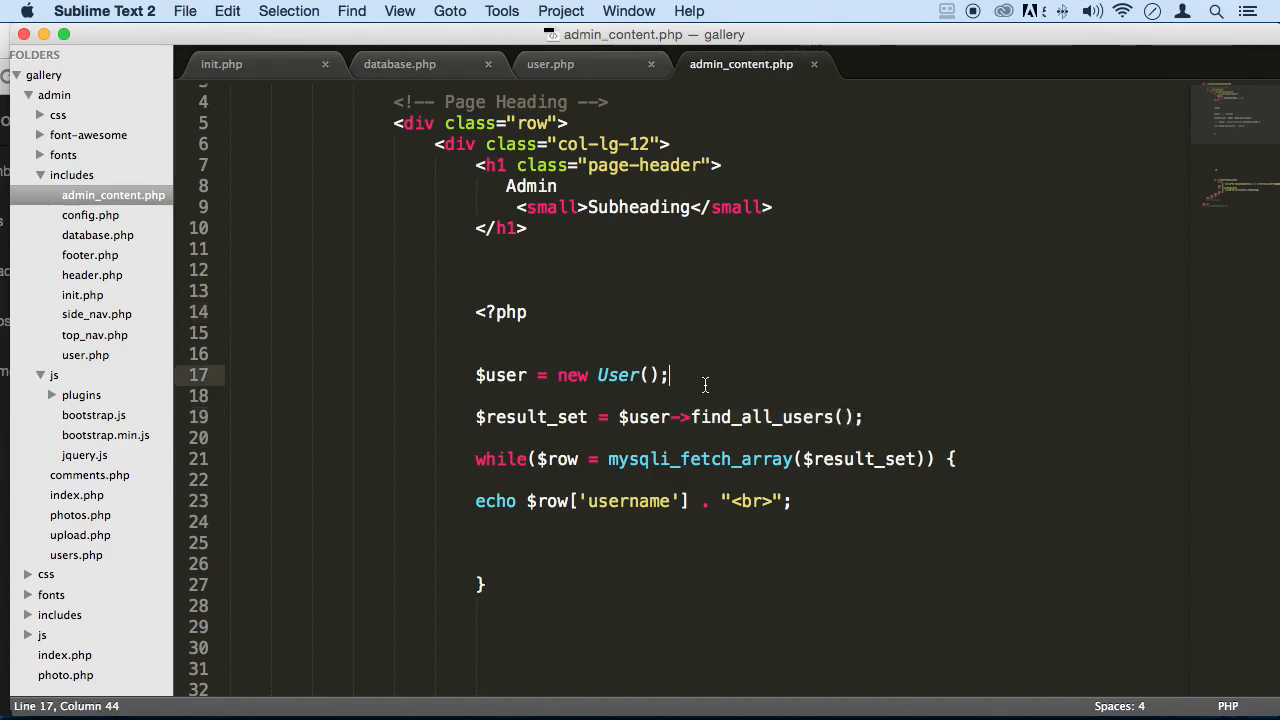
drag(670, 375, 455, 375)
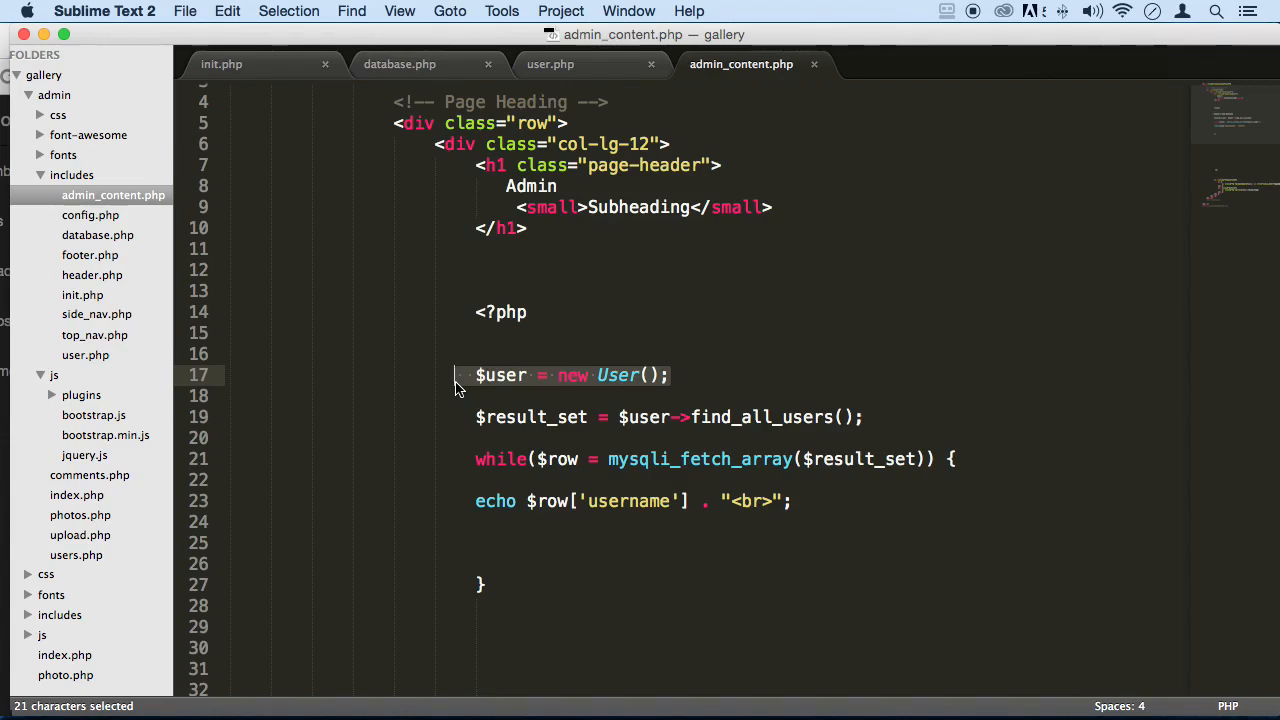
Step: Declare find_all_users as 'public static' in user.php
click(550, 64)
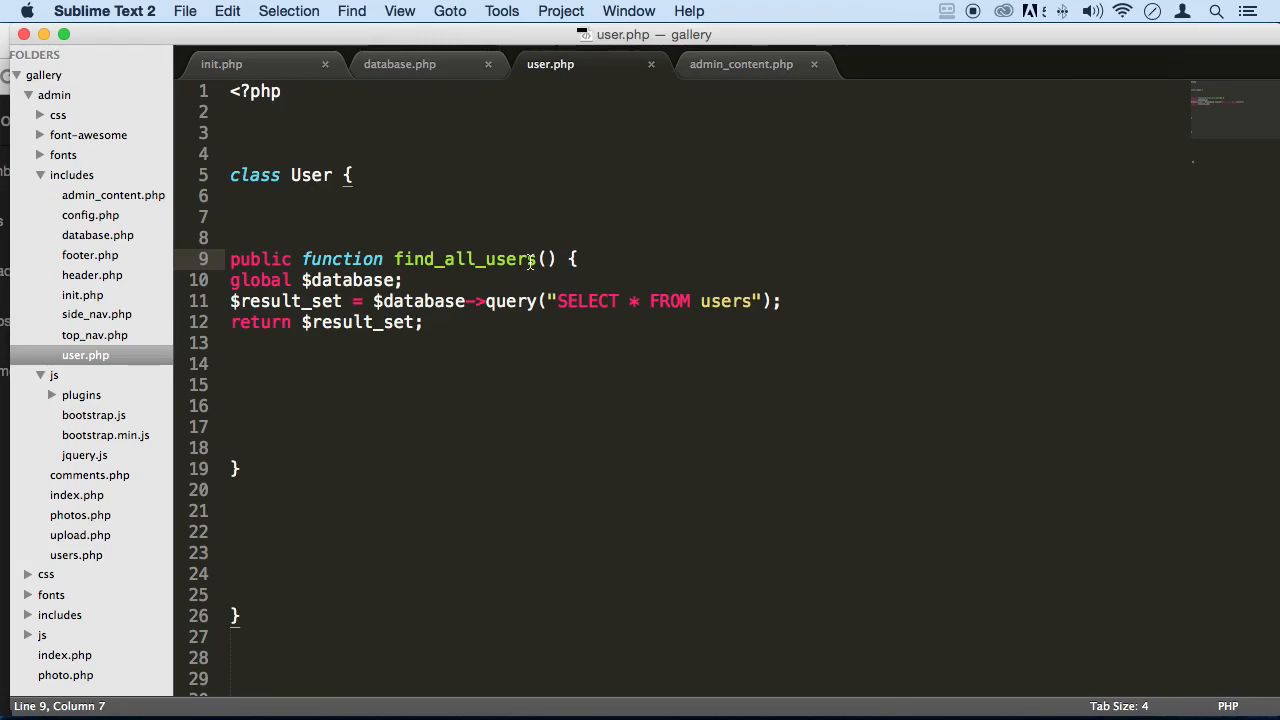
text(stati)
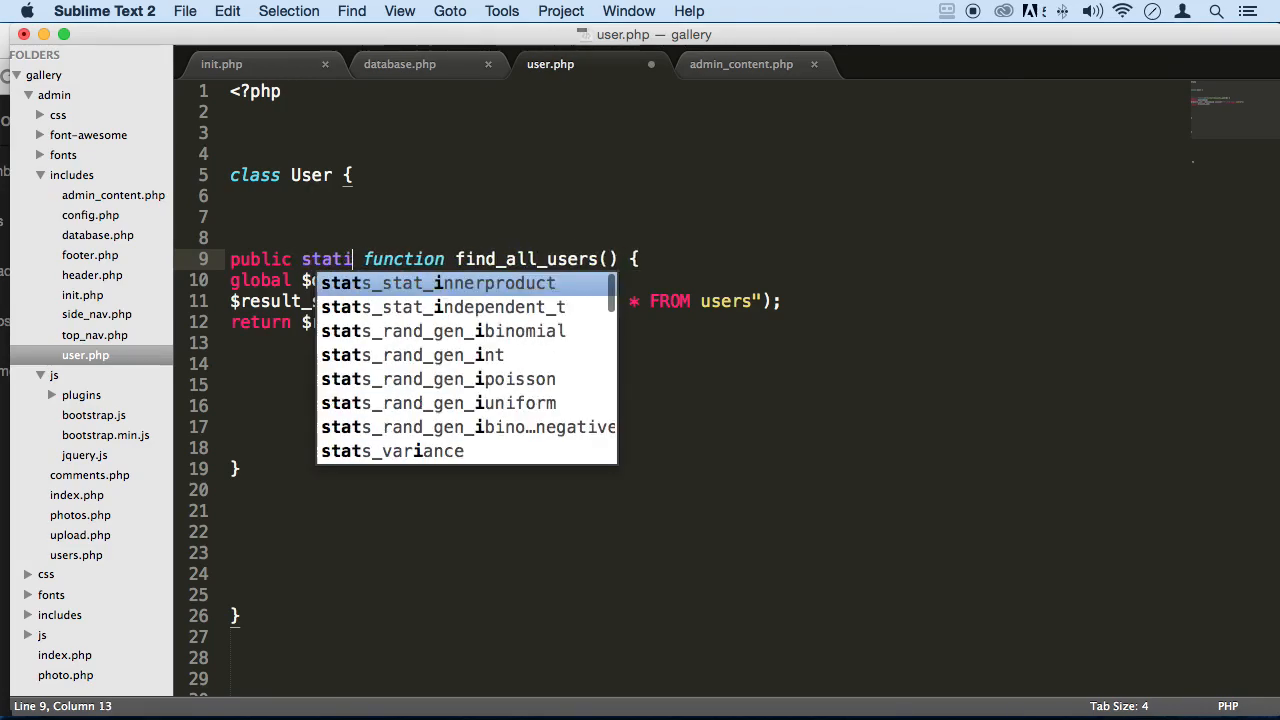
text(c)
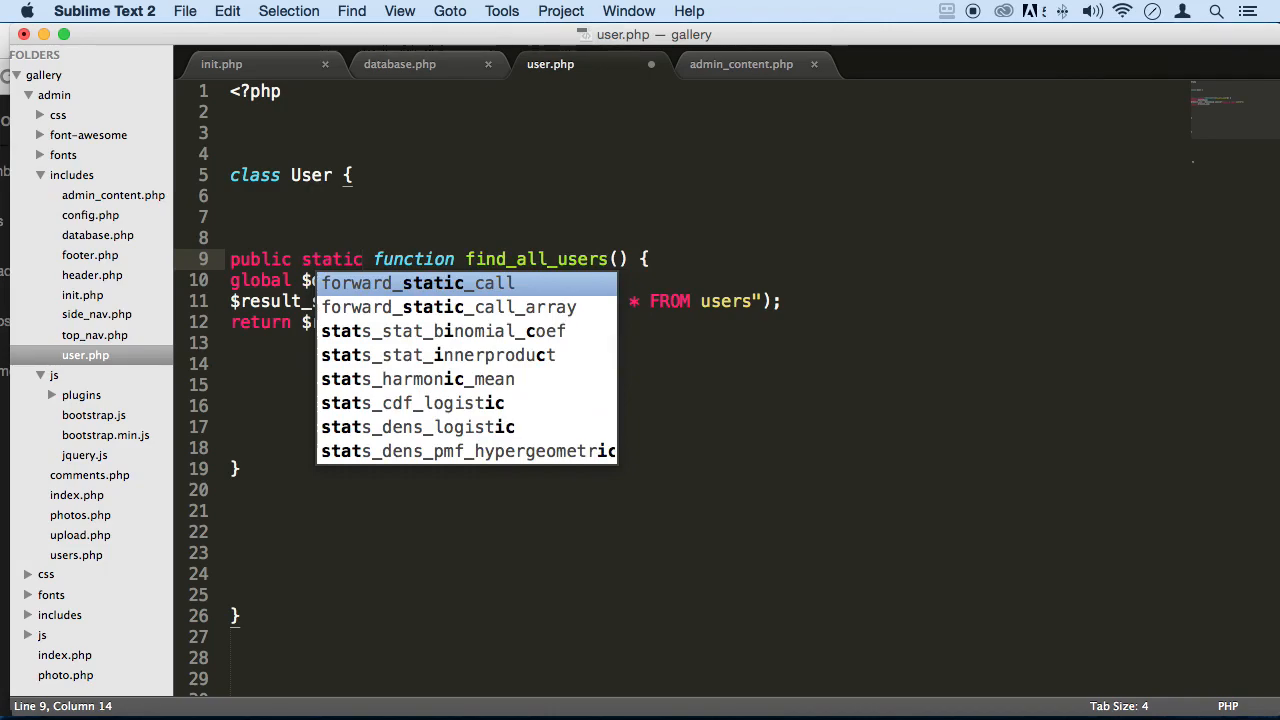
mouse_move(622, 207)
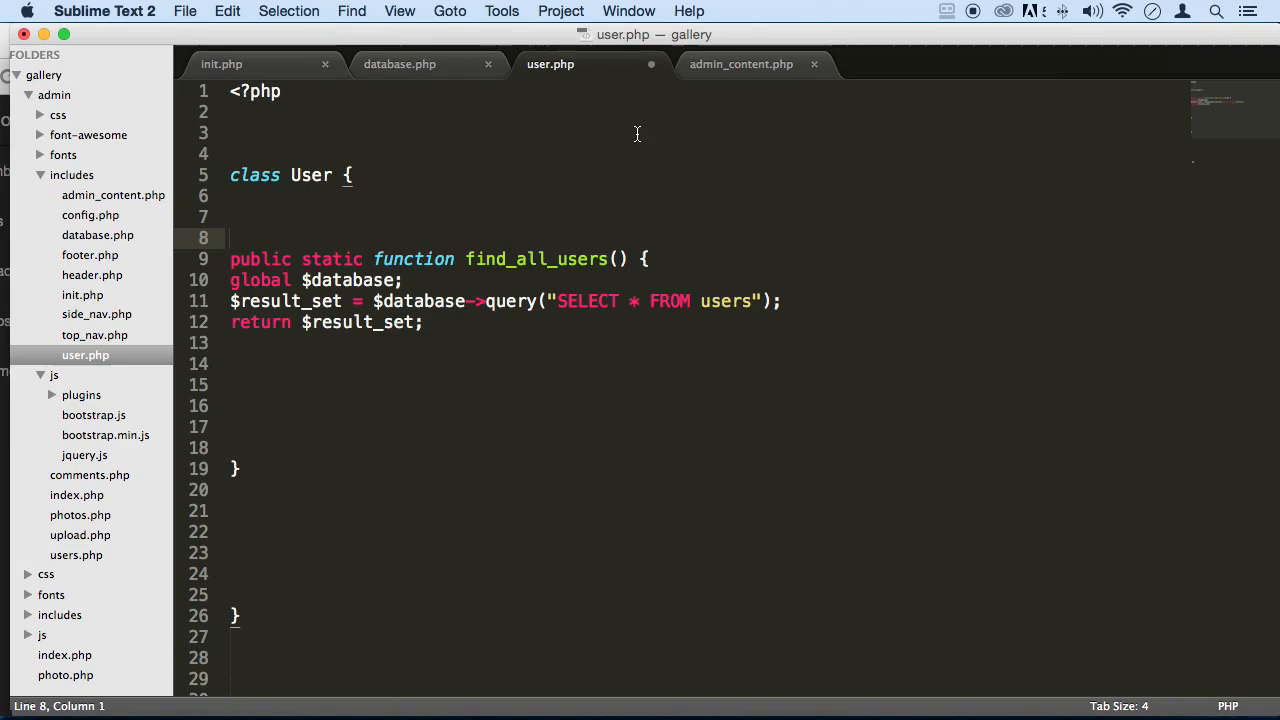
click(741, 64)
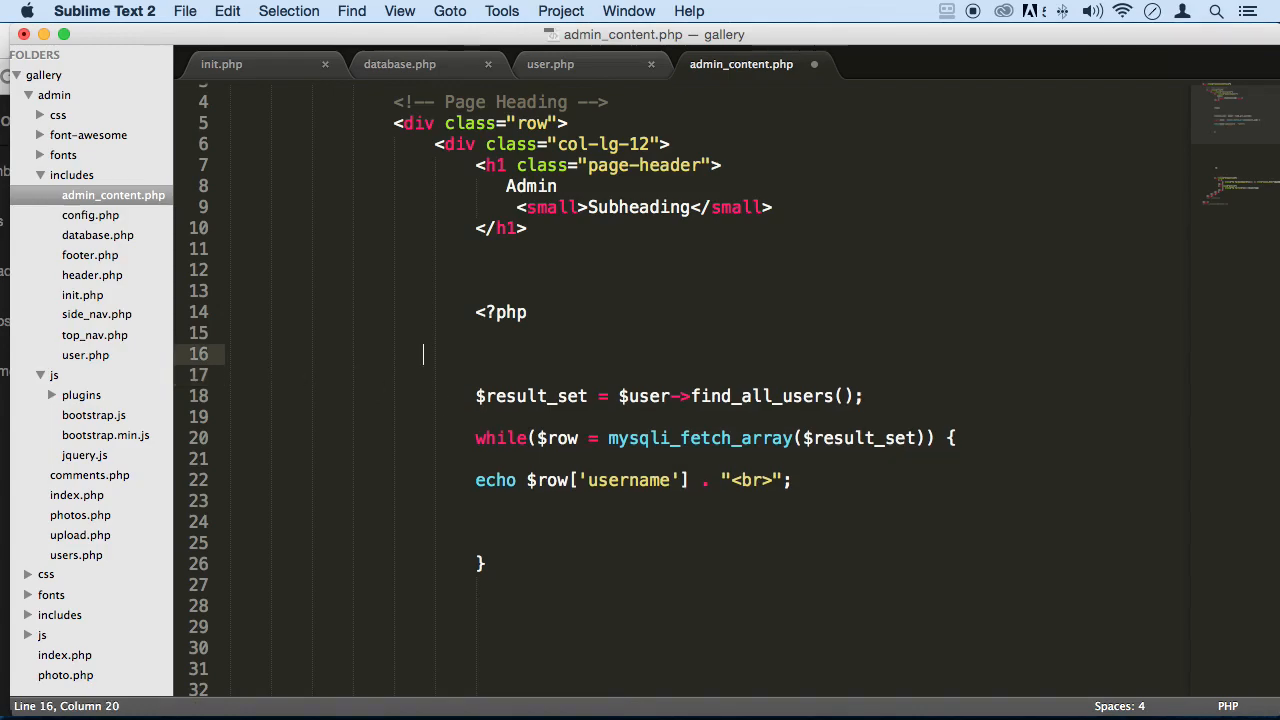
mouse_move(770, 396)
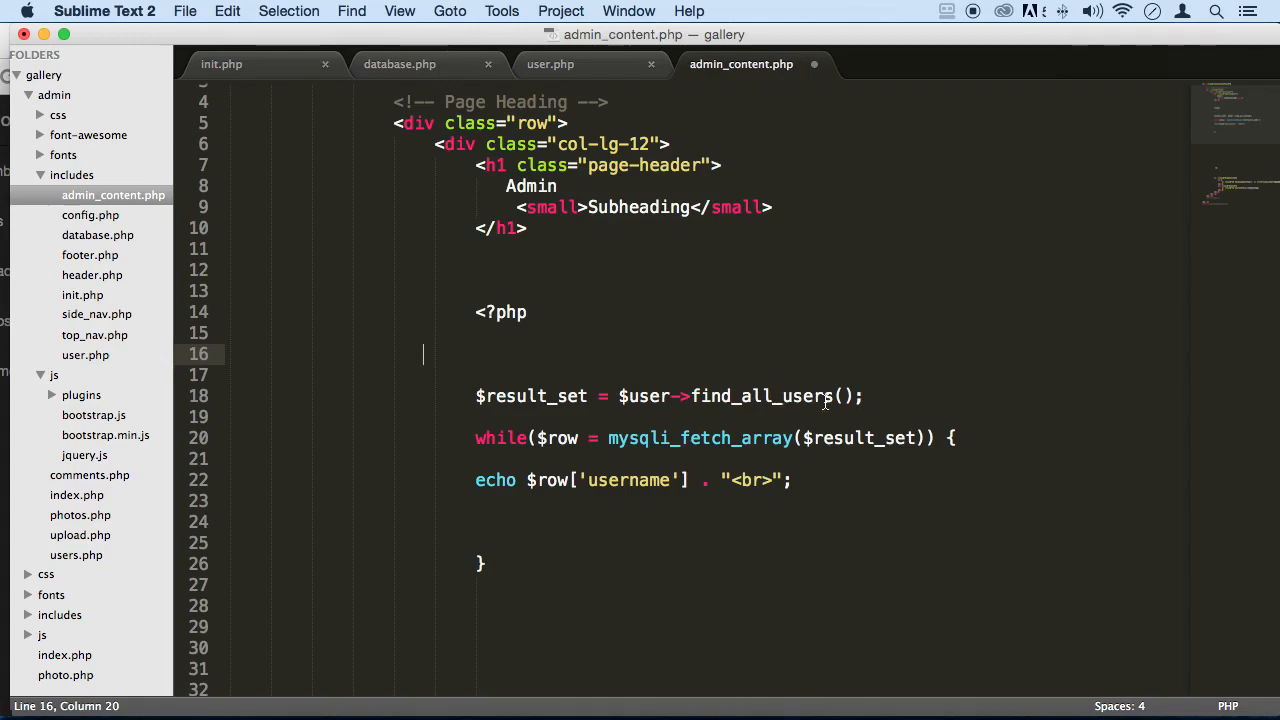
Step: Enter 'User' on the find_all_users line to call it as User::find_all_users()
click(678, 396)
text(::)
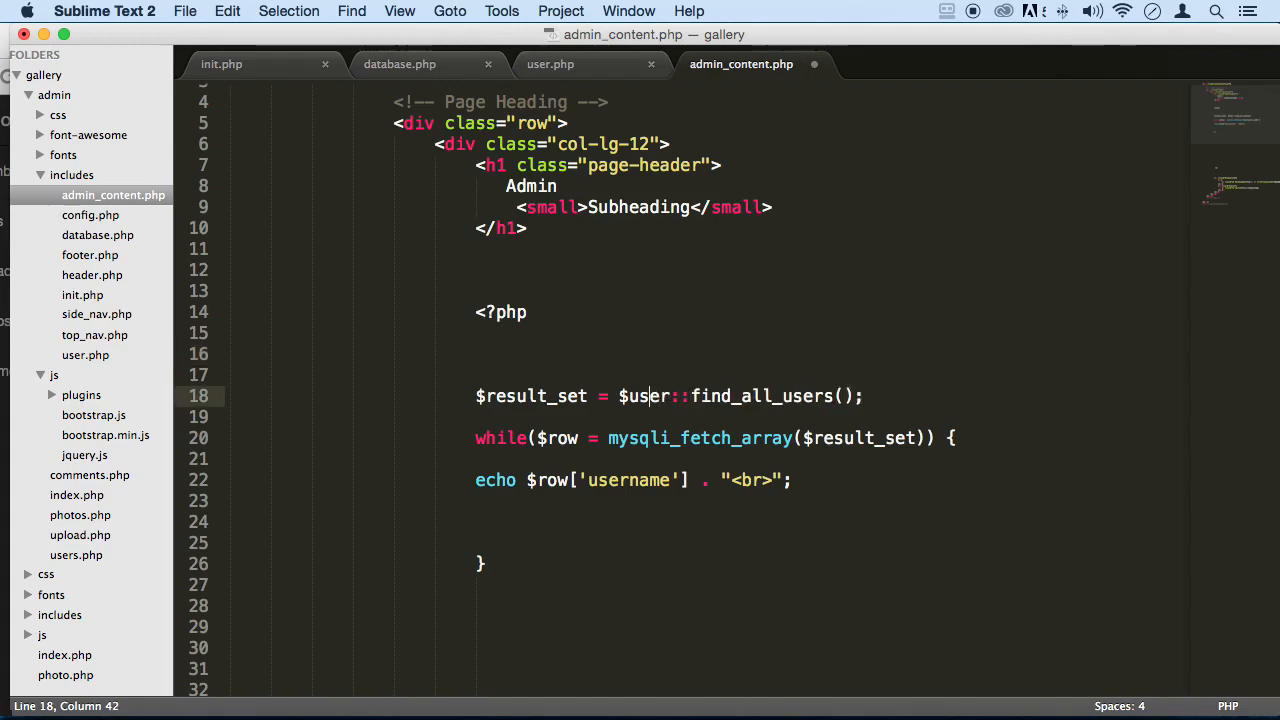
text(User)
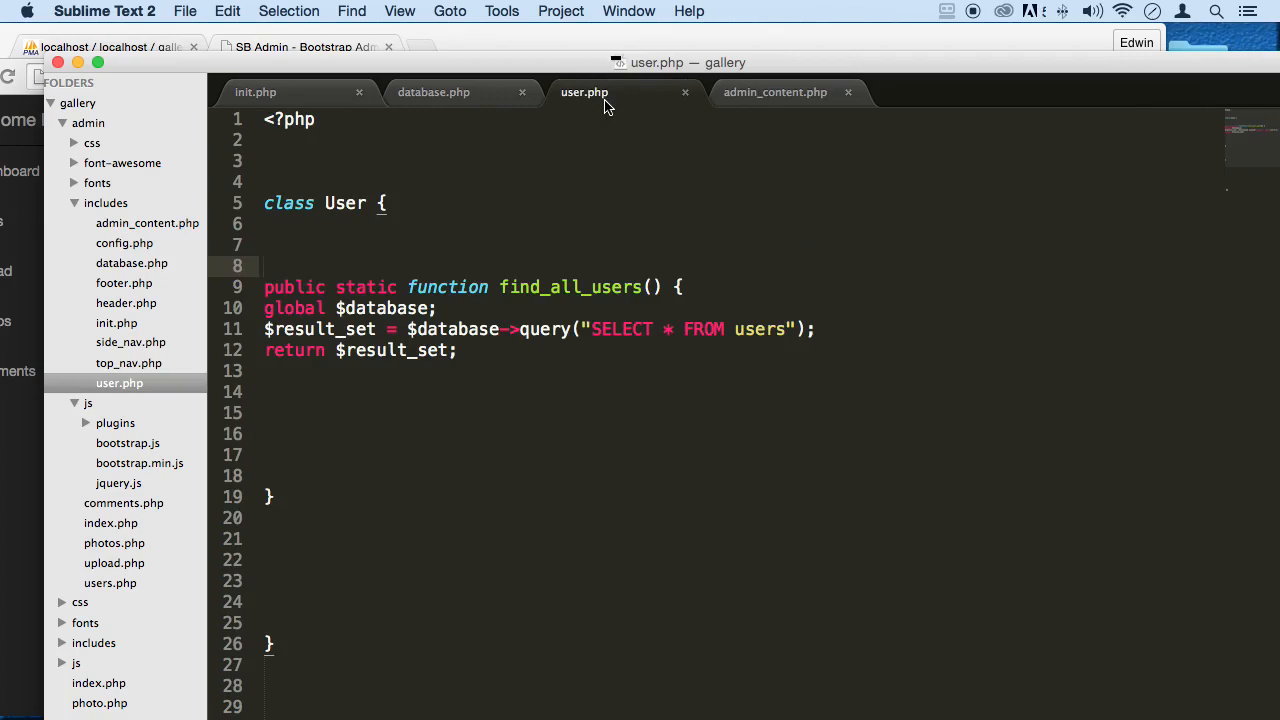
mouse_move(782, 76)
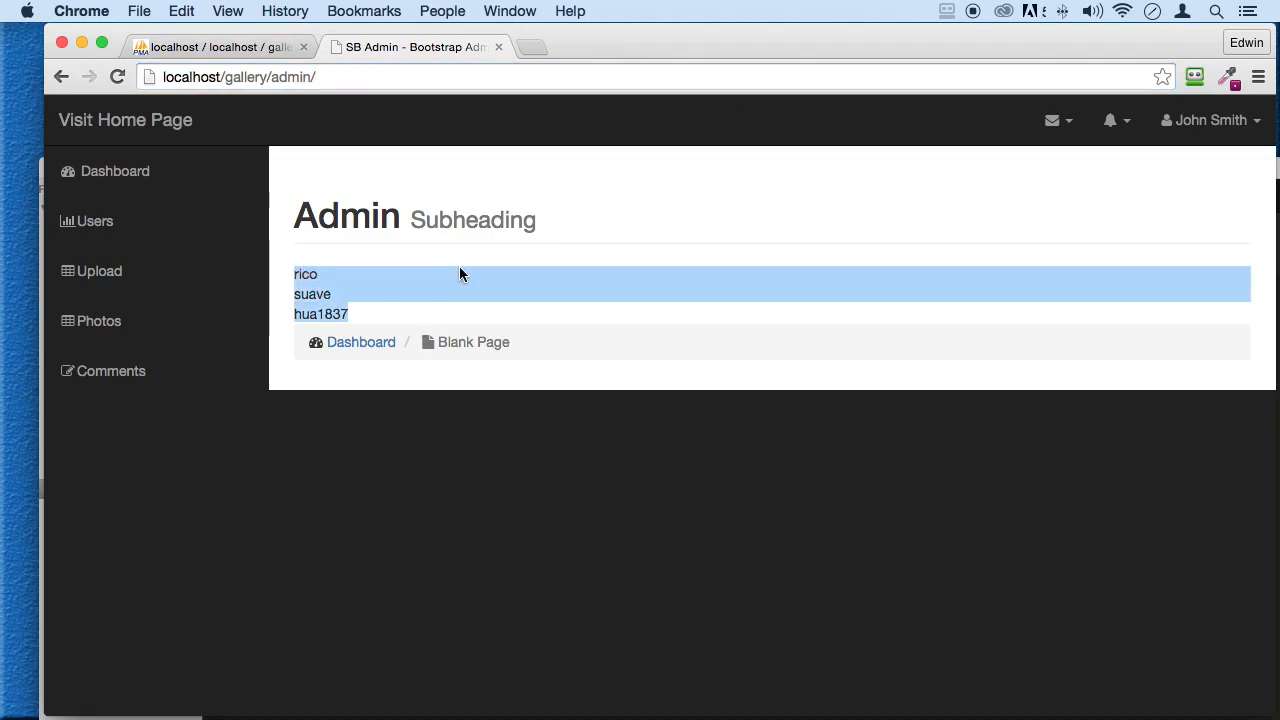
mouse_move(716, 109)
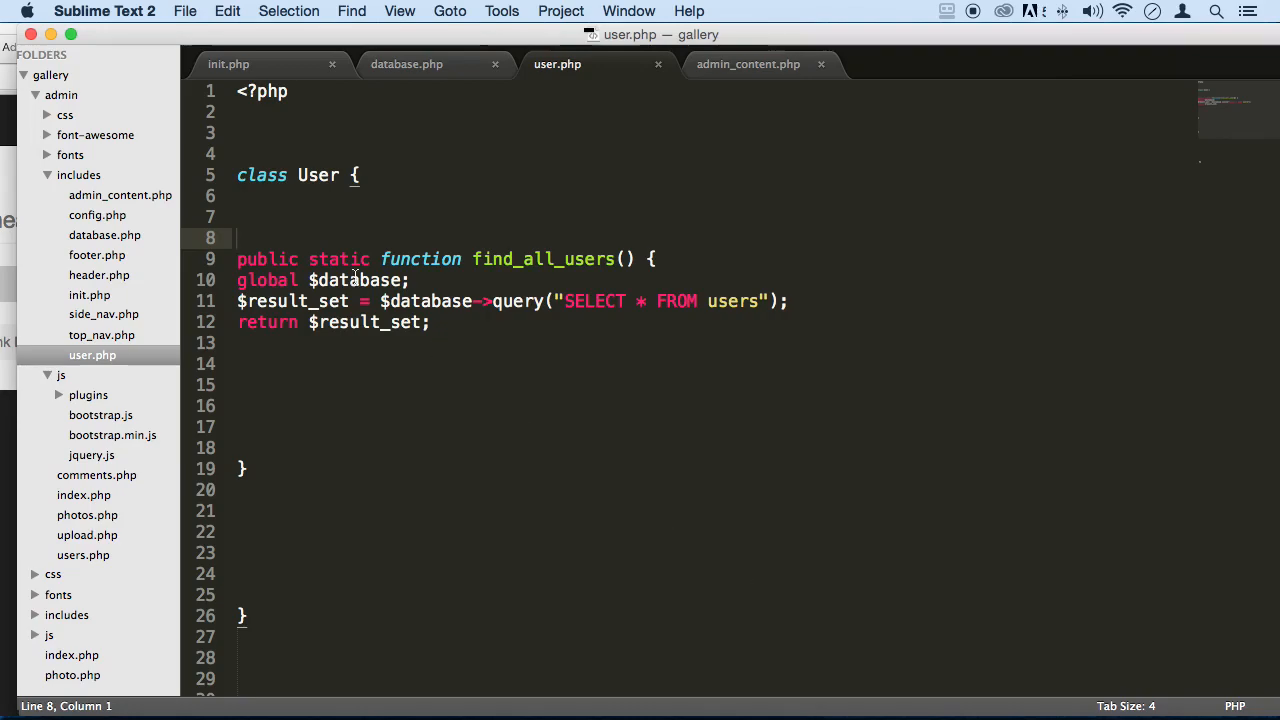
drag(237, 259, 430, 322)
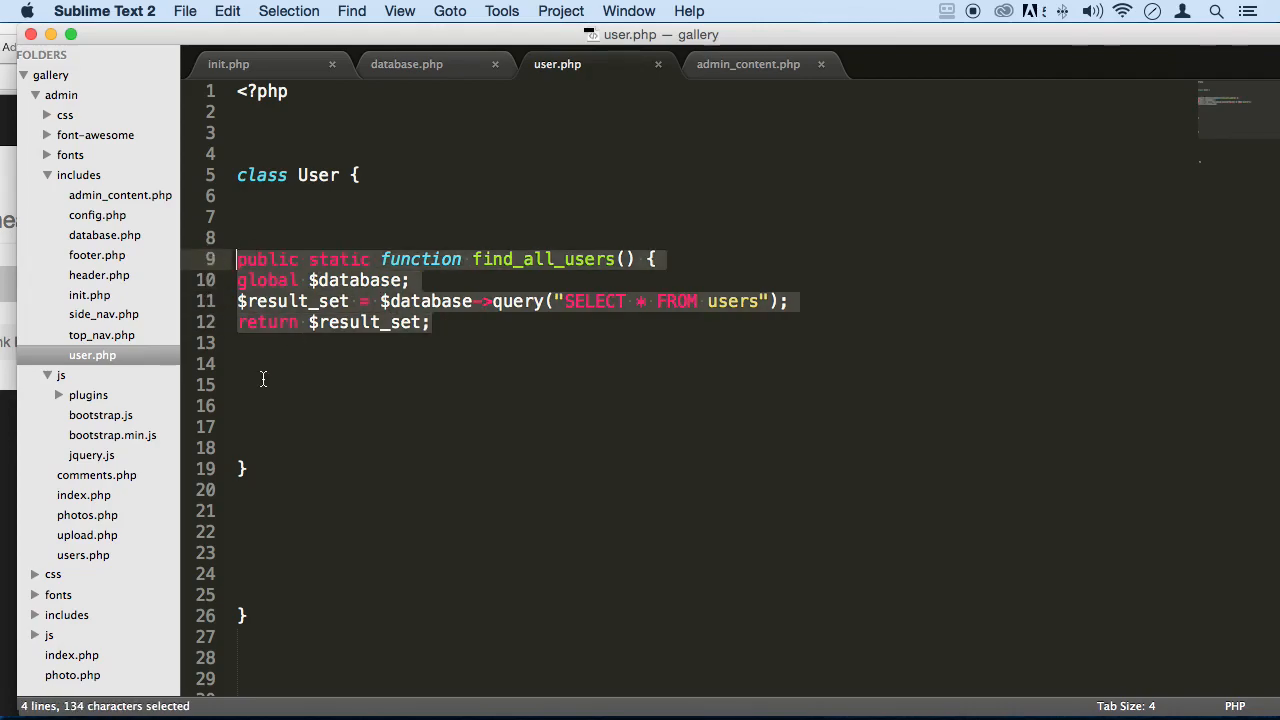
click(260, 384)
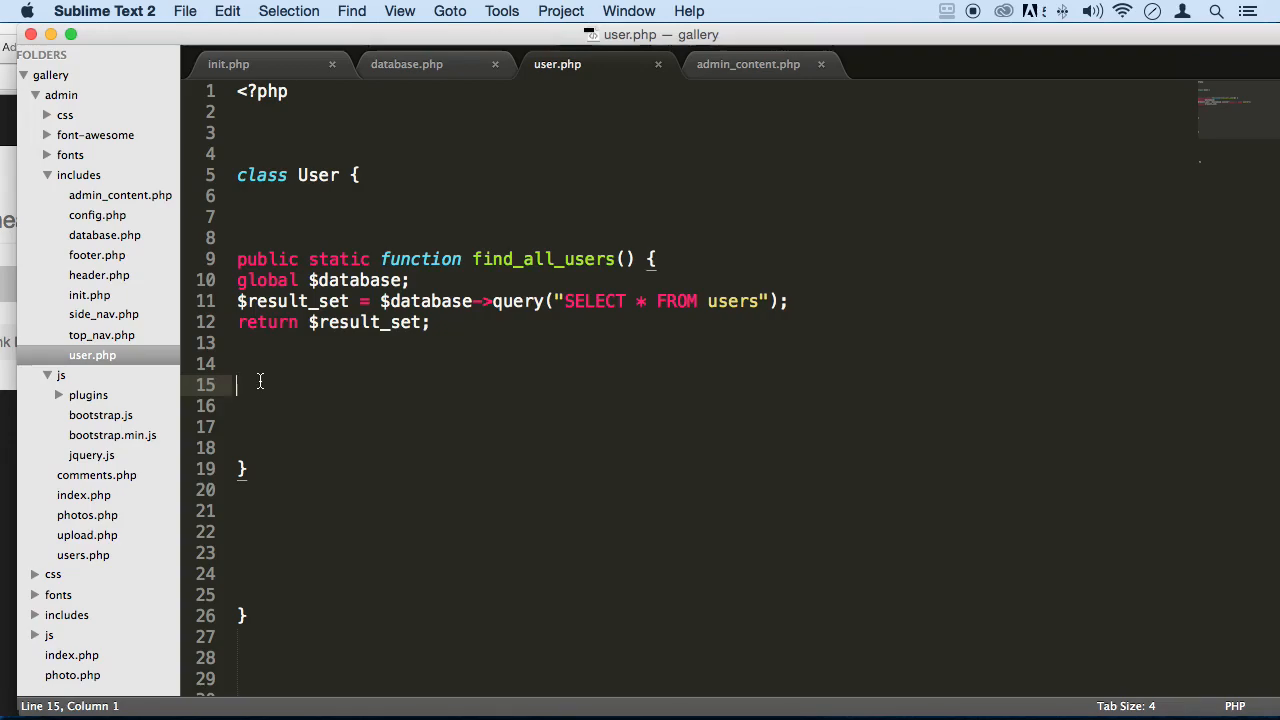
click(748, 64)
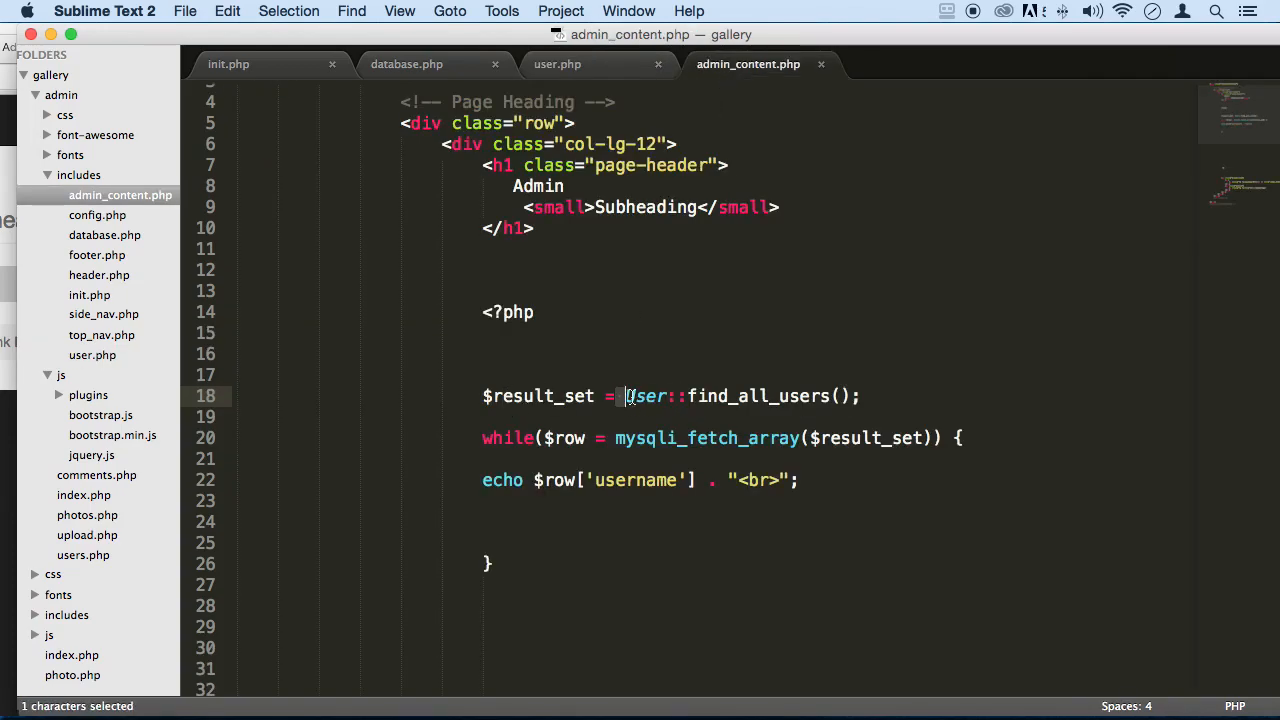
drag(627, 395, 860, 395)
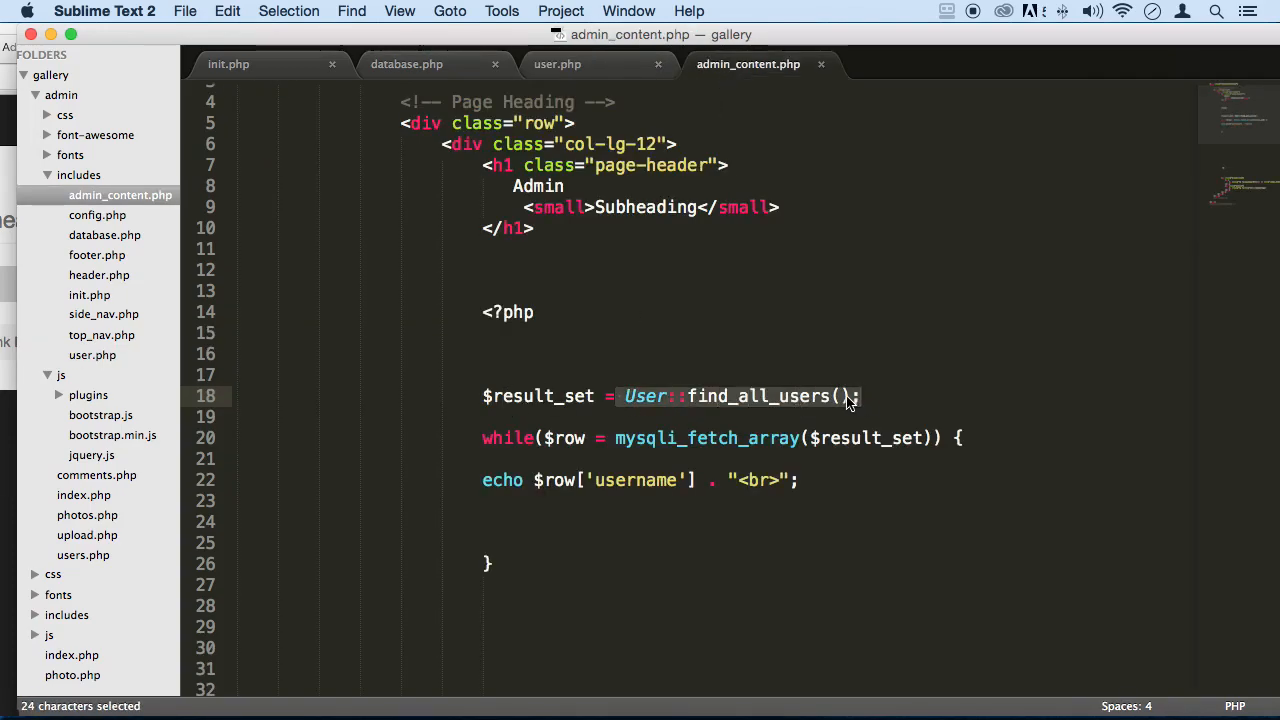
click(840, 396)
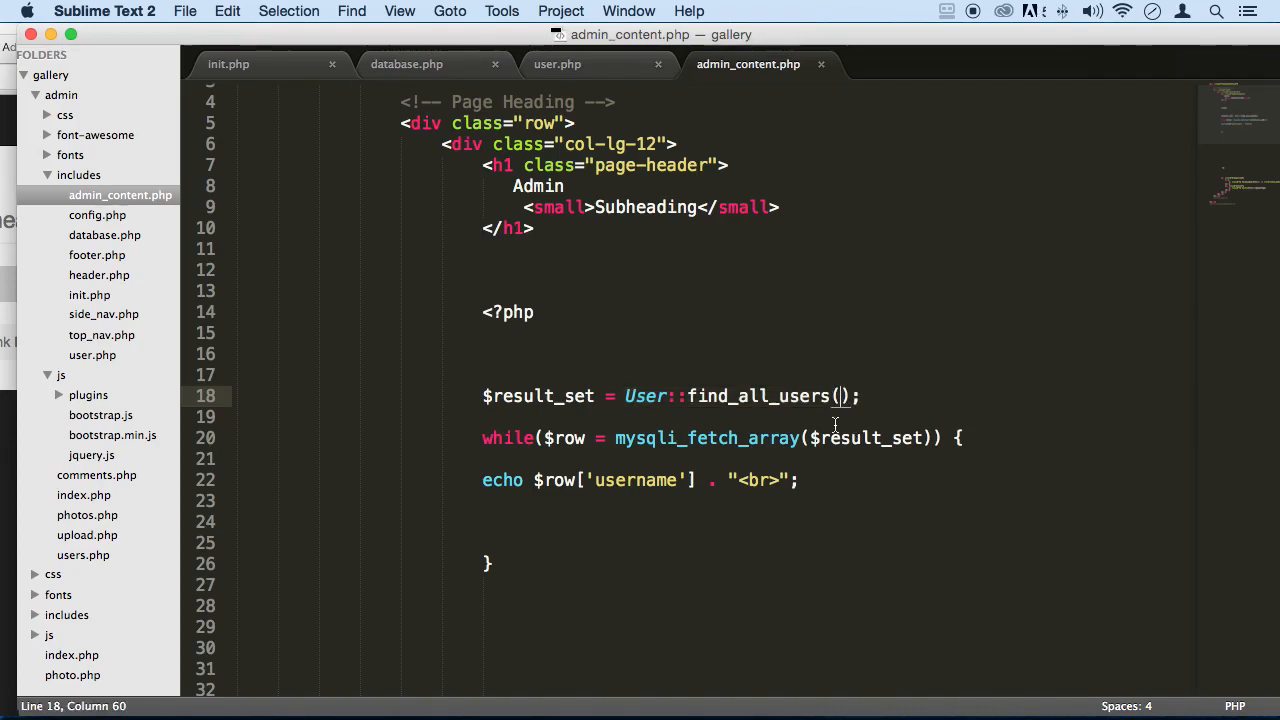
mouse_move(457, 393)
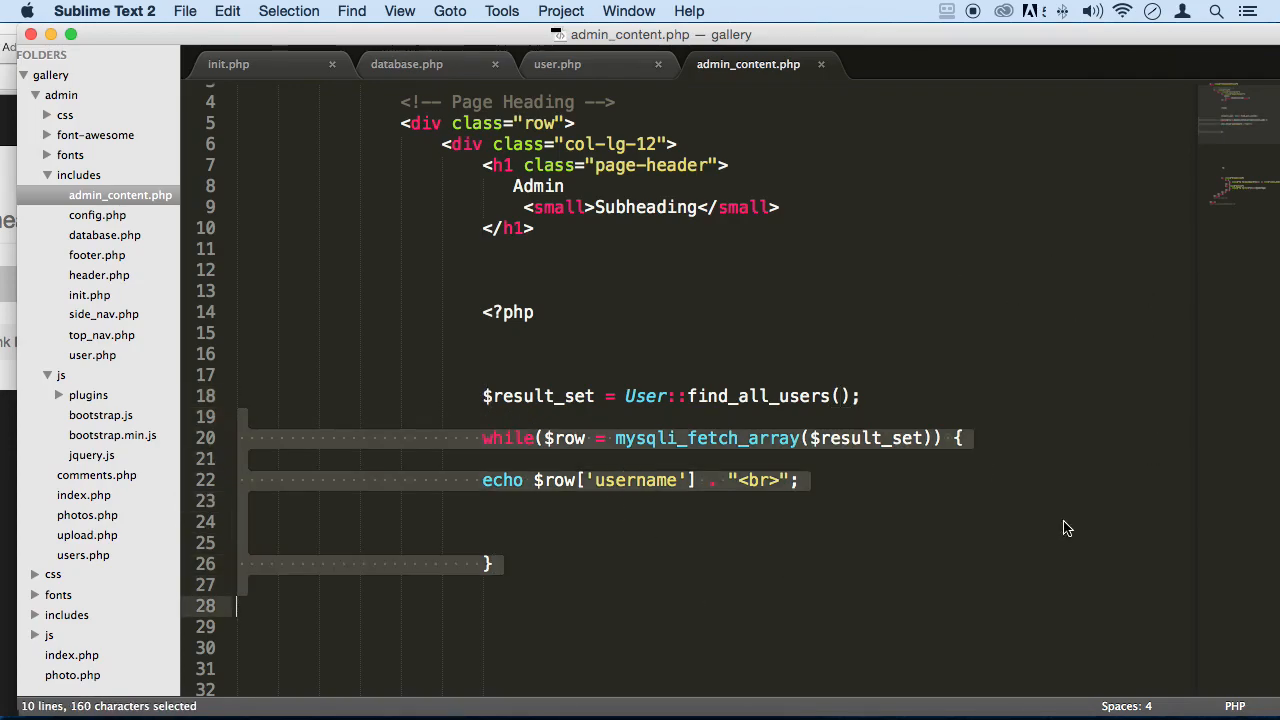
click(912, 428)
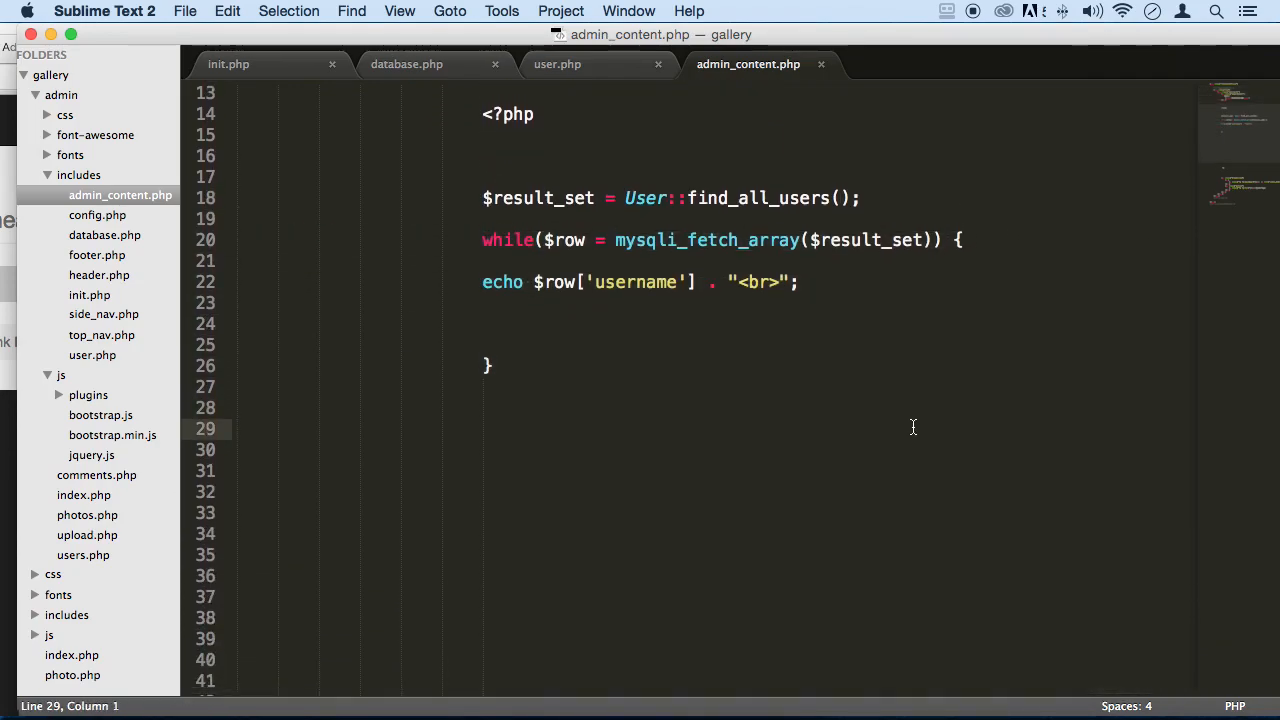